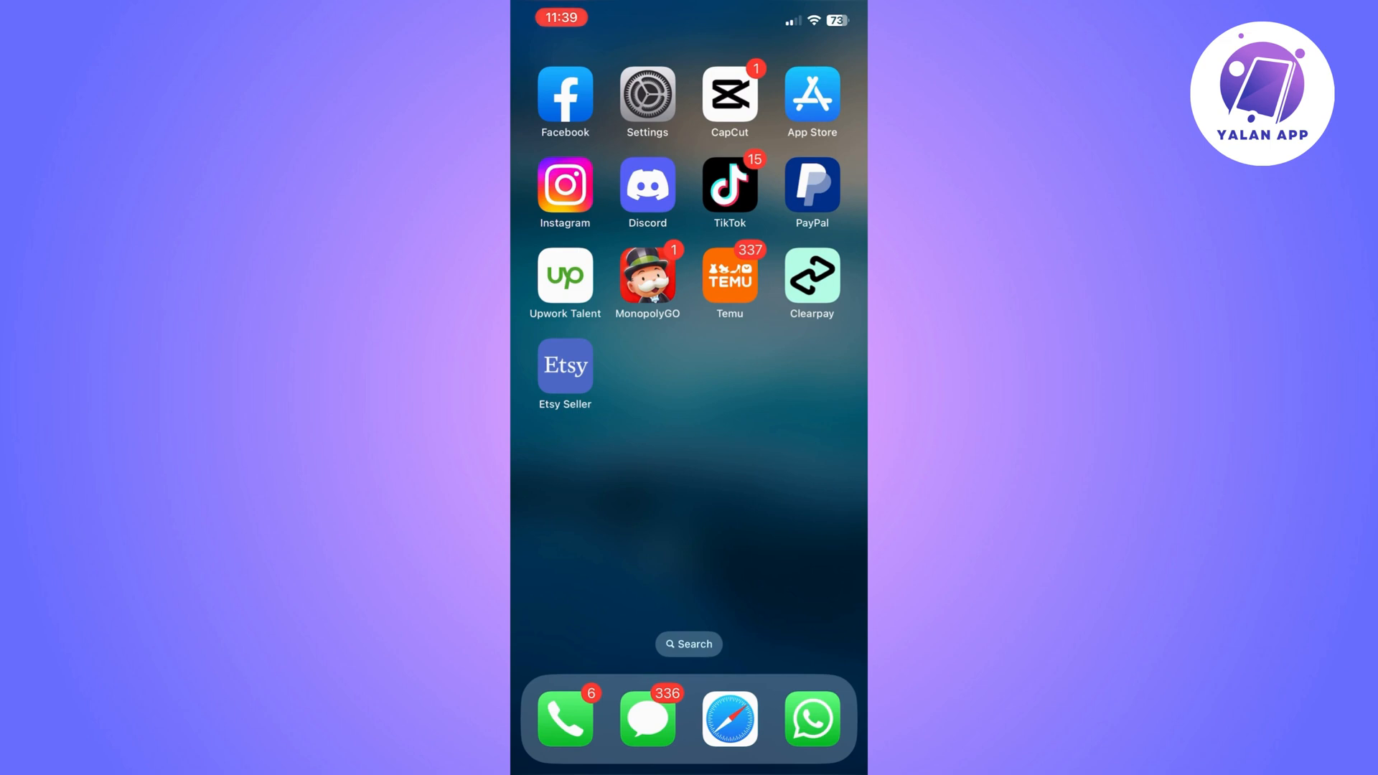
Launch Settings from the Home Screen
left_click(645, 94)
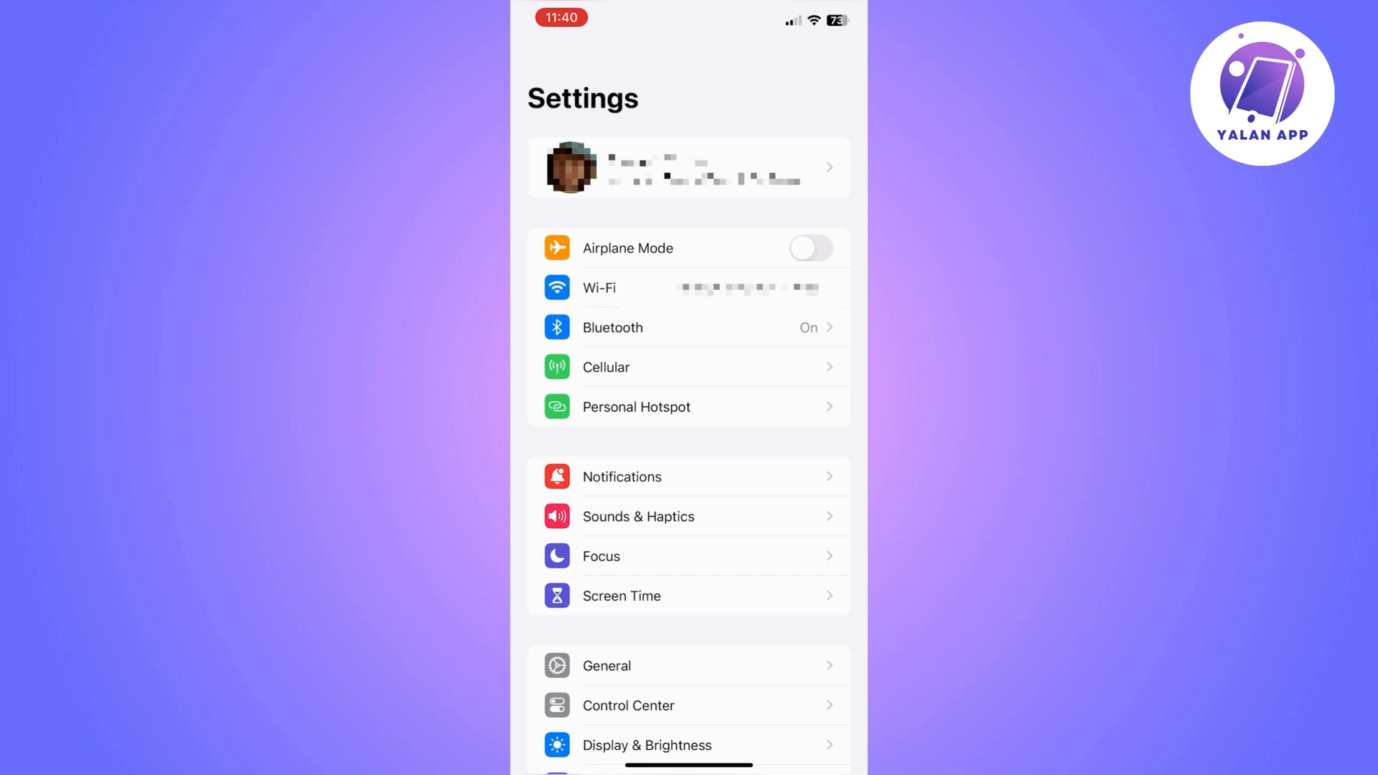
Go into the Apple ID account settings toward the saved Visa card
left_click(688, 168)
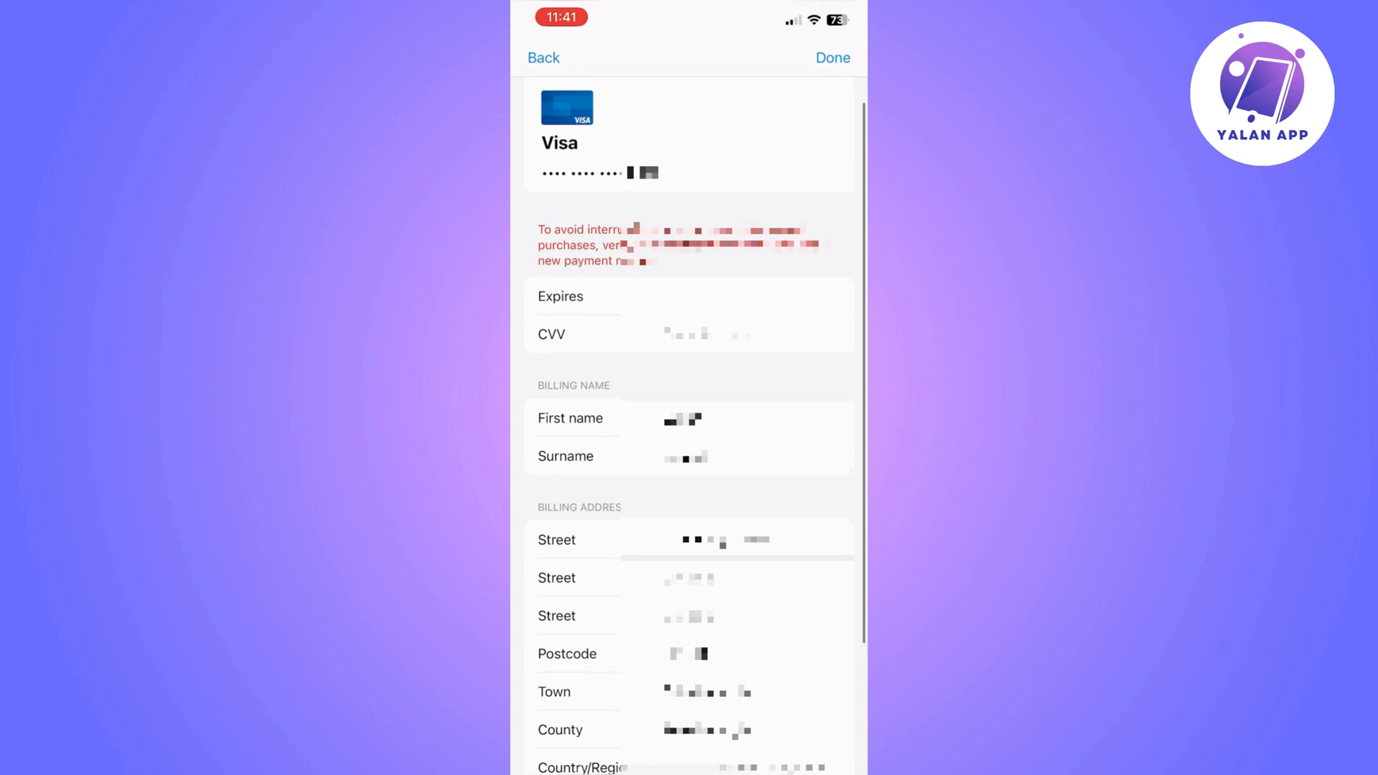
Return to Payment & Shipping and start adding a new credit/debit card
left_click(543, 58)
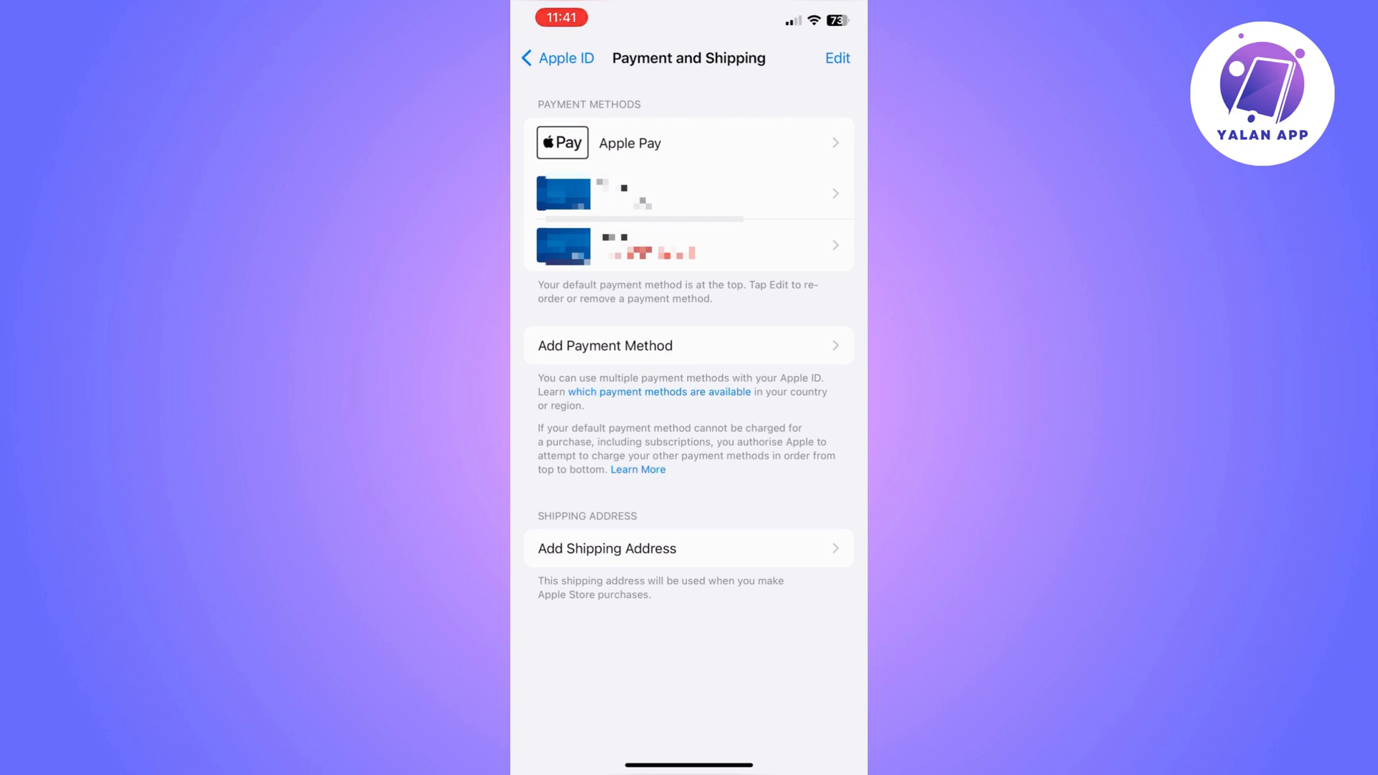
left_click(689, 344)
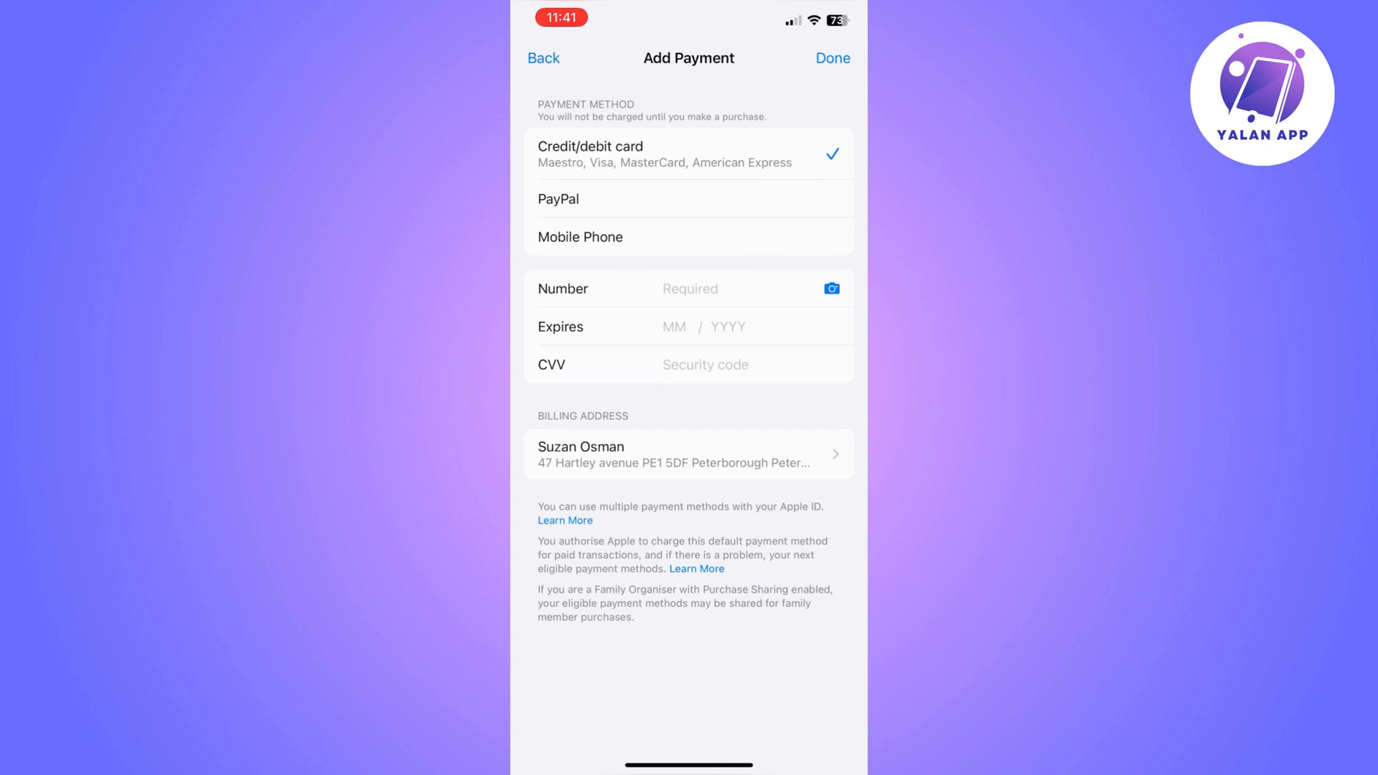